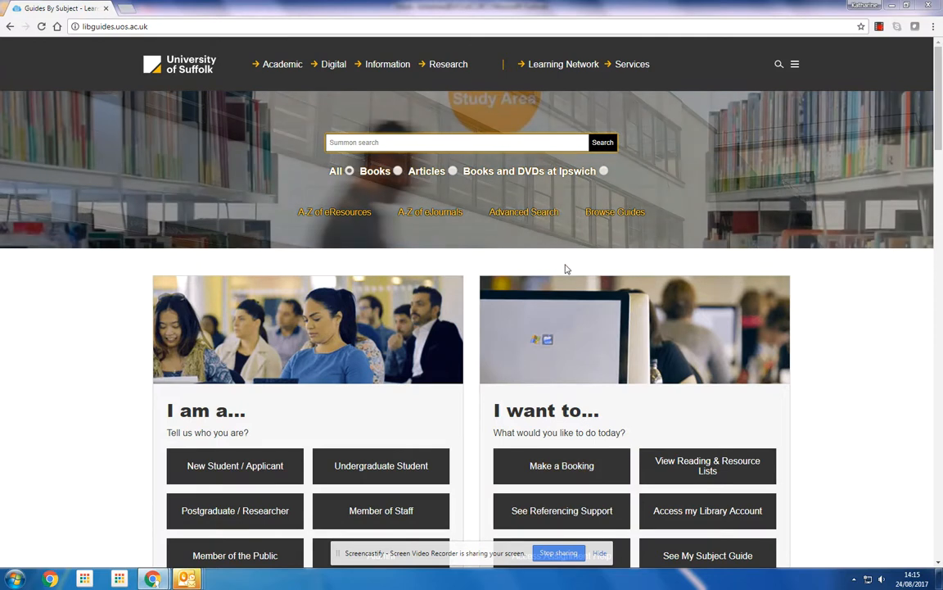
pyautogui.moveTo(708, 465)
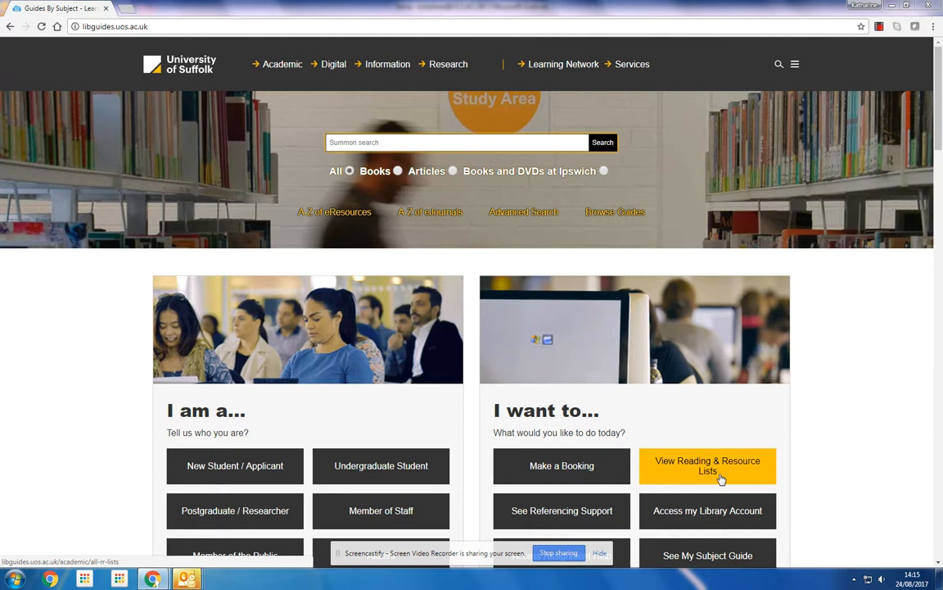
# Go to the Reading & Resource Lists page and choose the Ipswich lists
pyautogui.click(708, 465)
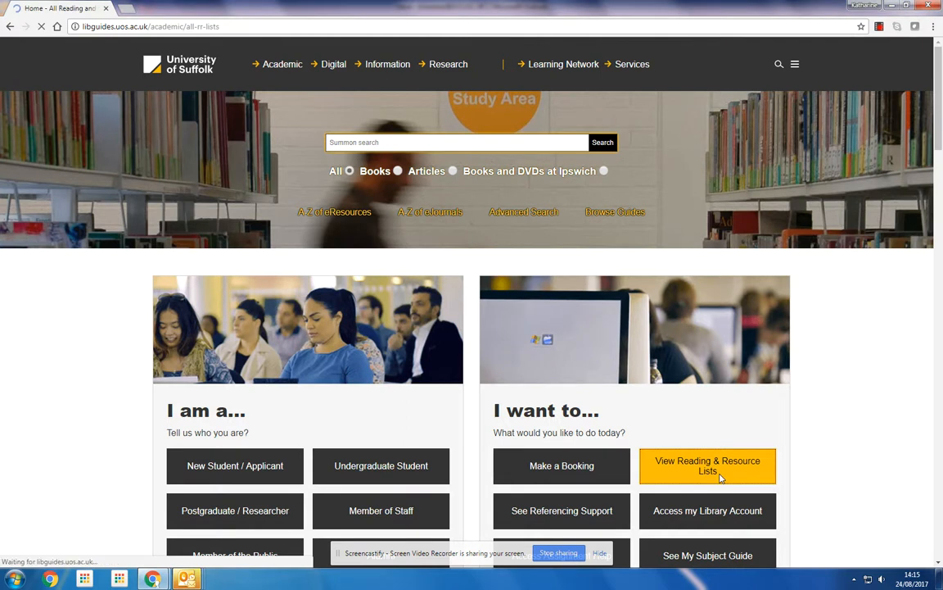
pyautogui.click(708, 465)
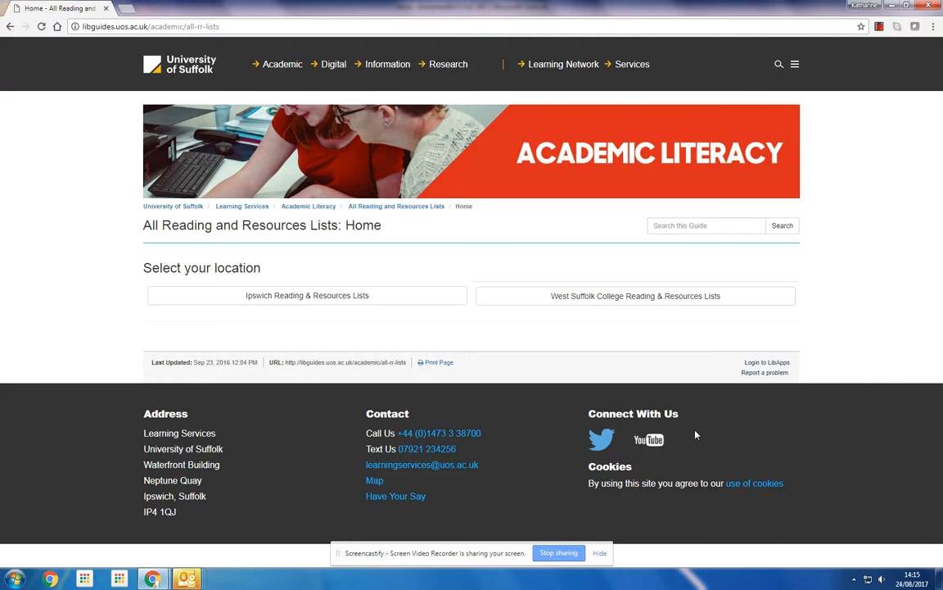
pyautogui.moveTo(534, 298)
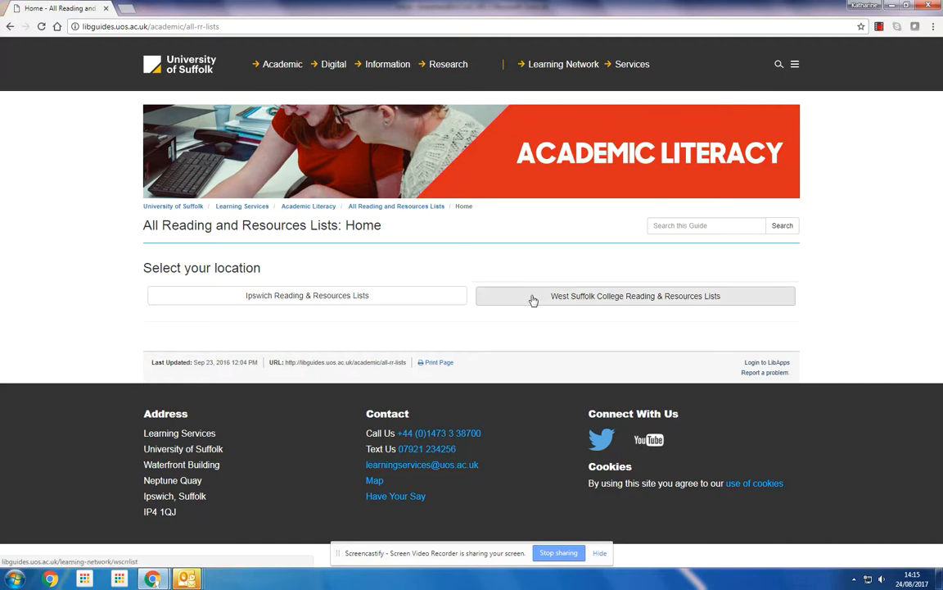
pyautogui.click(308, 295)
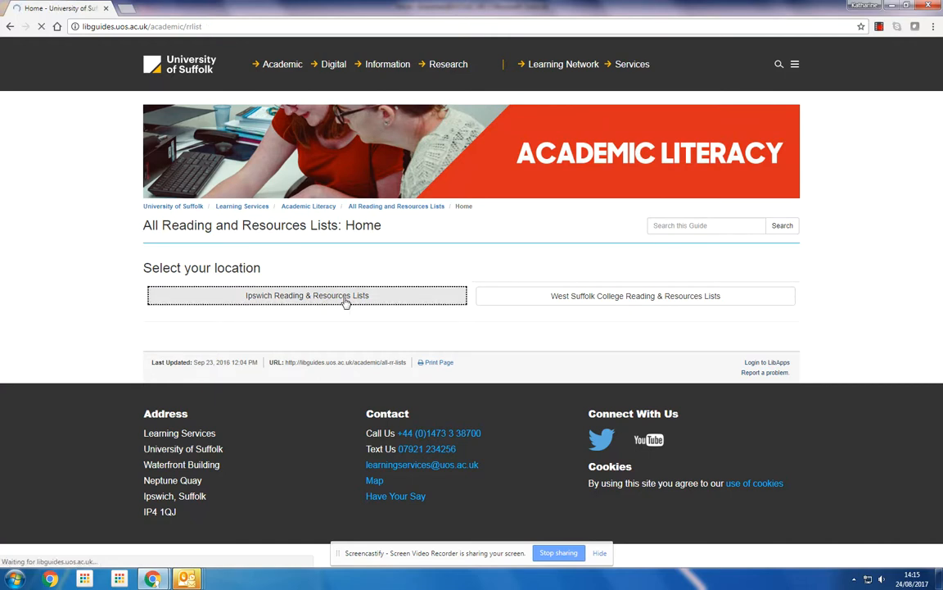
# Scroll the Ipswich lists down to the Health Sciences subjects to find Nursing (Pre-Registration)
pyautogui.click(307, 295)
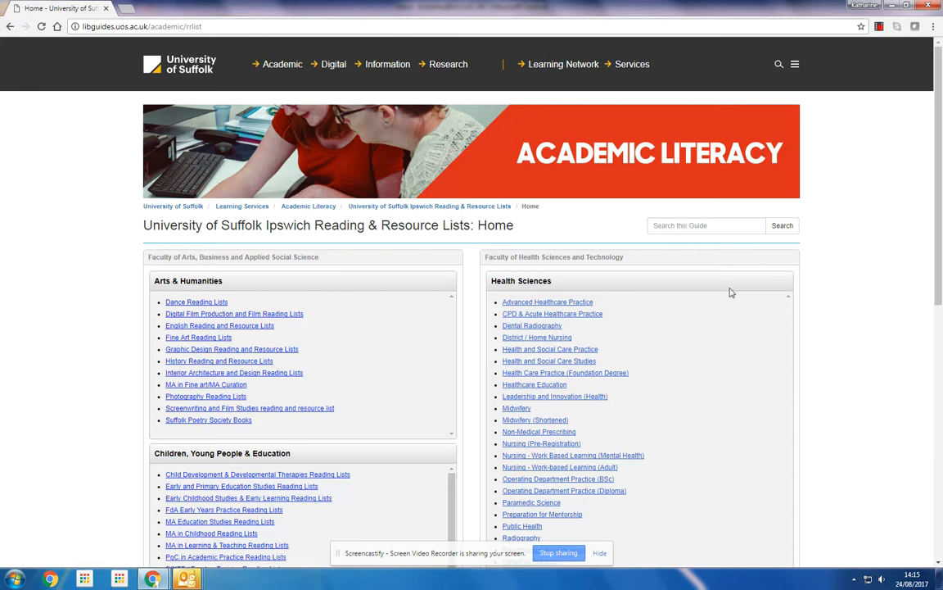
pyautogui.scroll(-3)
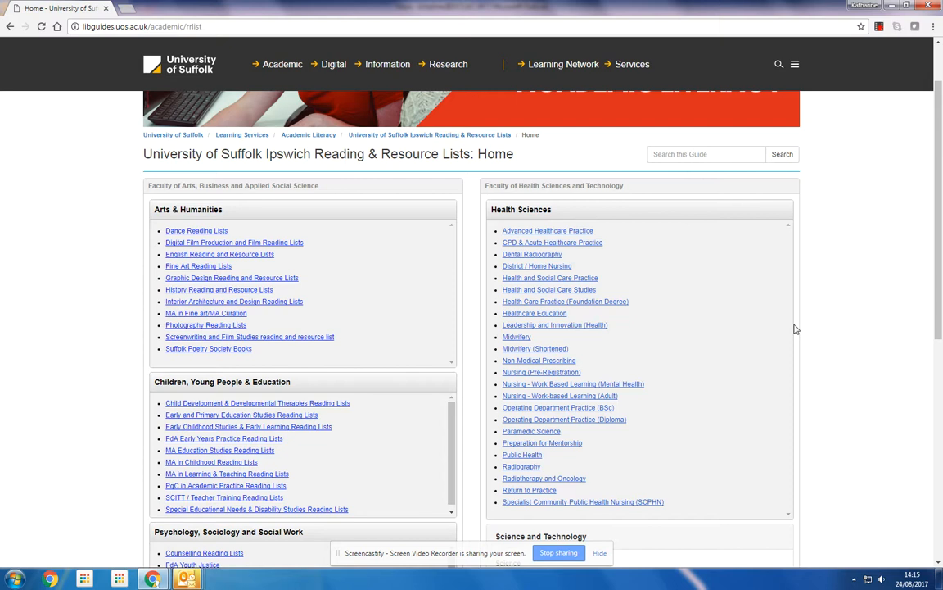
pyautogui.moveTo(744, 336)
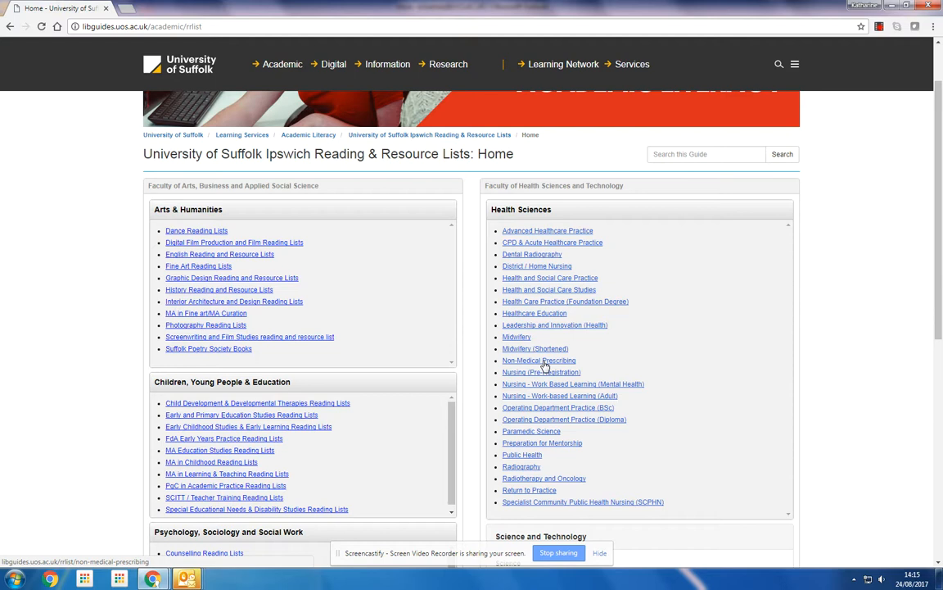
pyautogui.moveTo(511, 249)
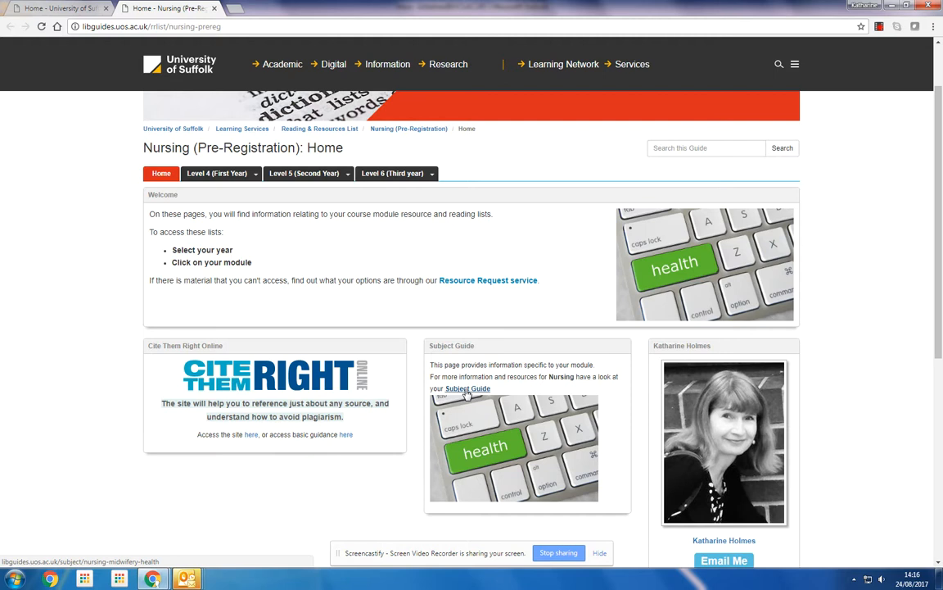
# Browse the Level 5 and Level 4 module menus, settling on Level 4 (First Year)
pyautogui.click(308, 174)
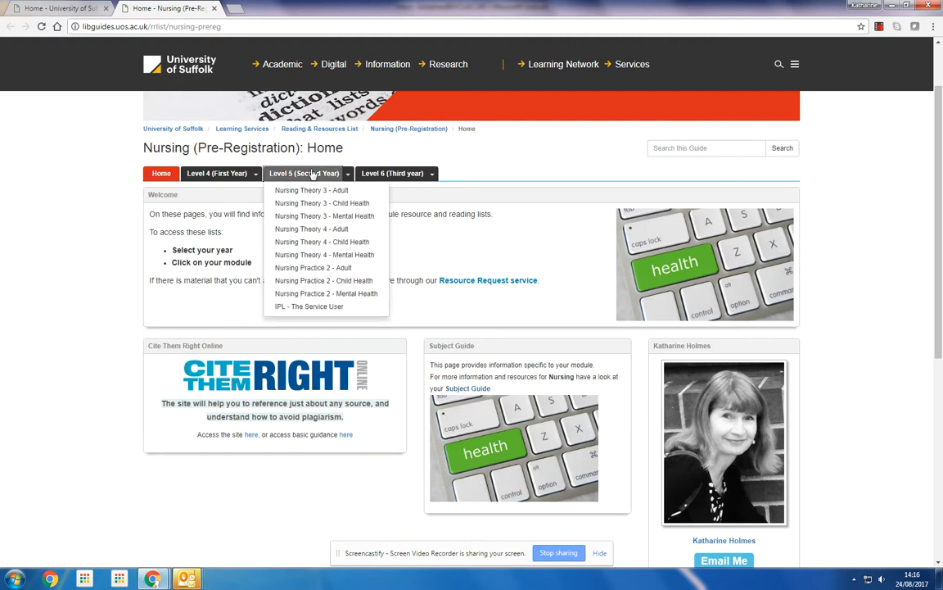
pyautogui.click(217, 173)
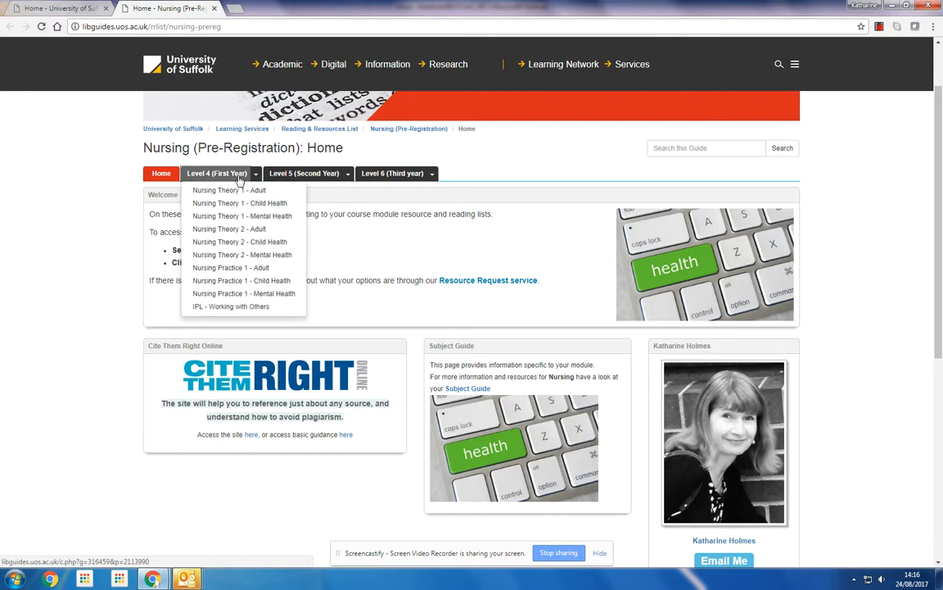
pyautogui.click(305, 173)
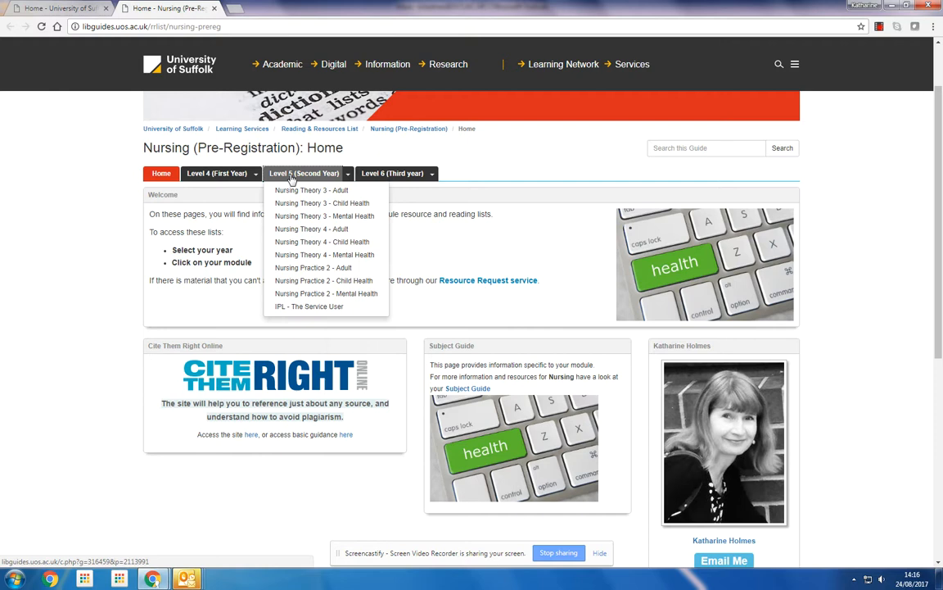
pyautogui.click(216, 173)
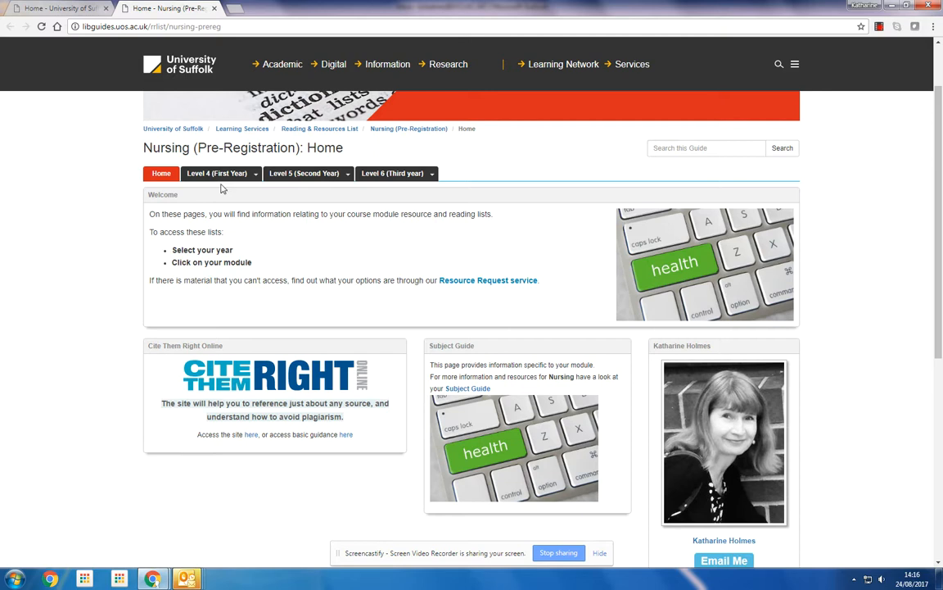
pyautogui.click(216, 174)
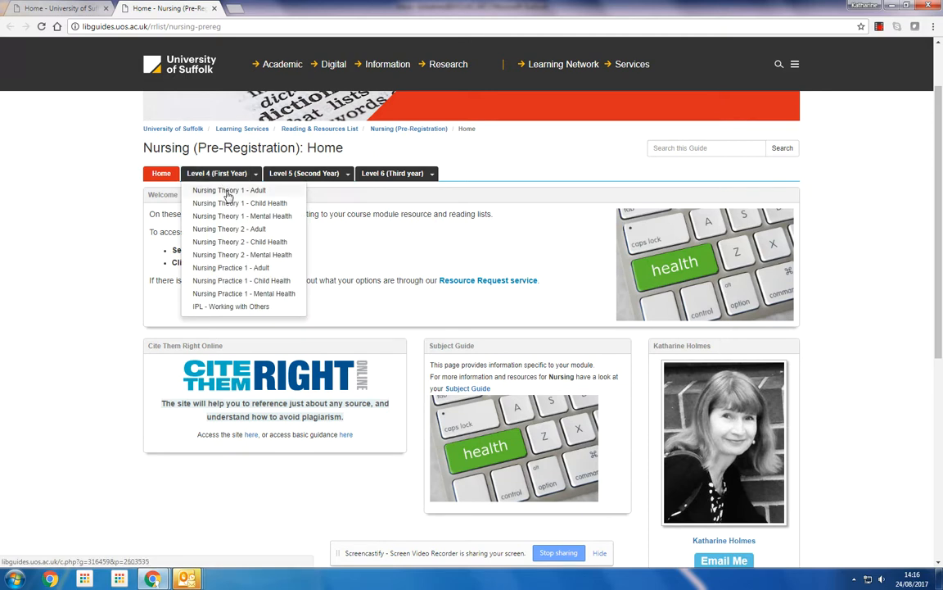
# Select 'Nursing Theory 1 - Adult' from the first-year modules
pyautogui.click(229, 190)
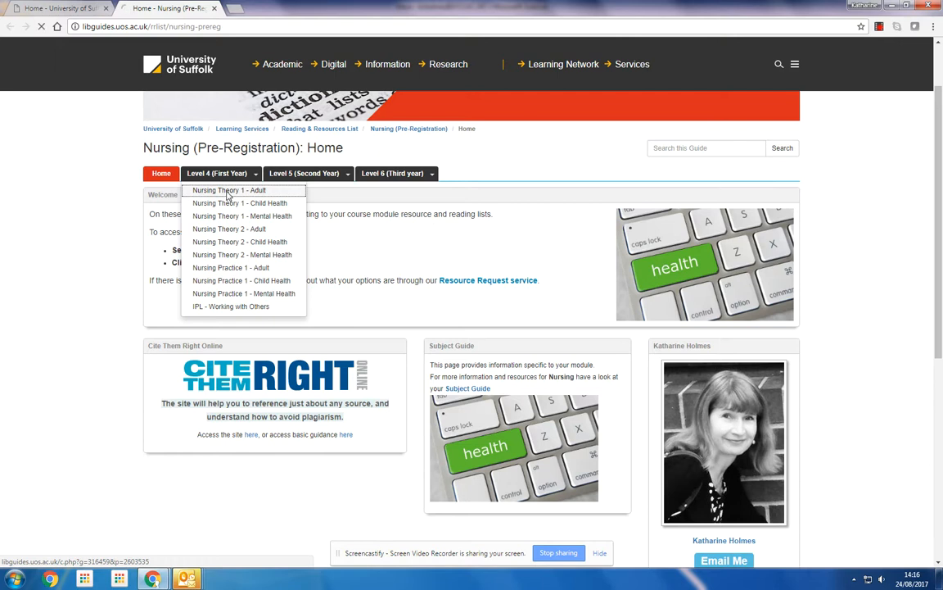
pyautogui.click(229, 190)
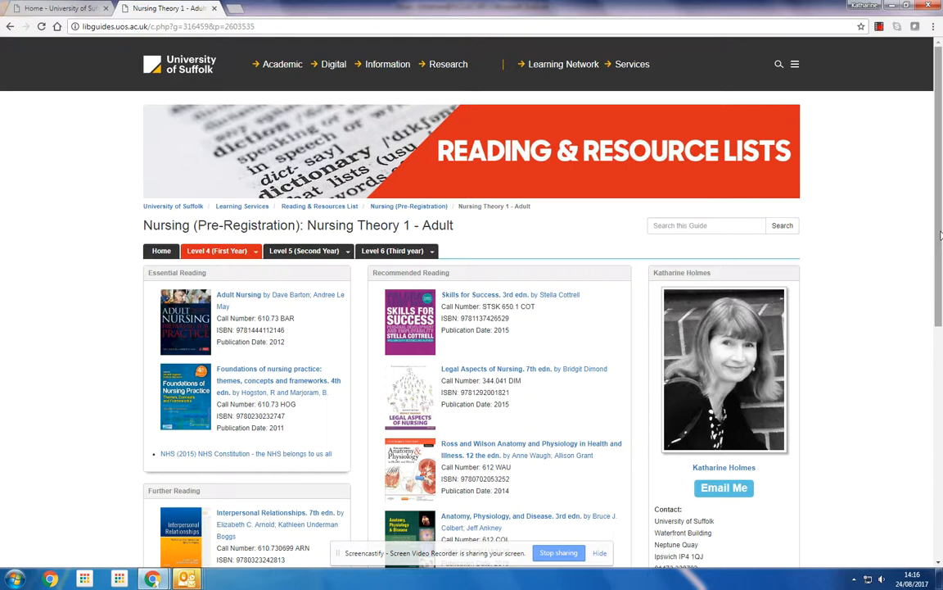
pyautogui.scroll(-3)
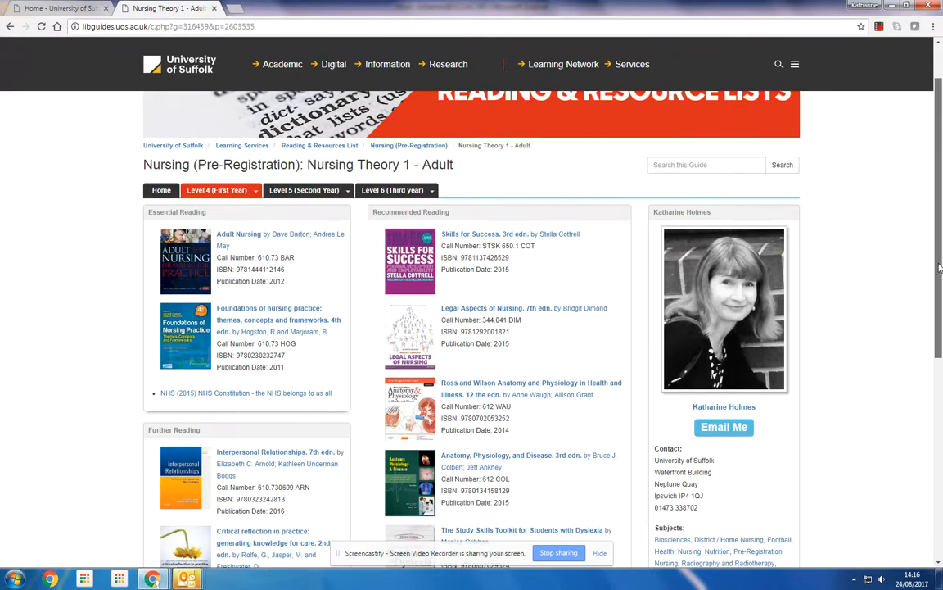
pyautogui.scroll(-3)
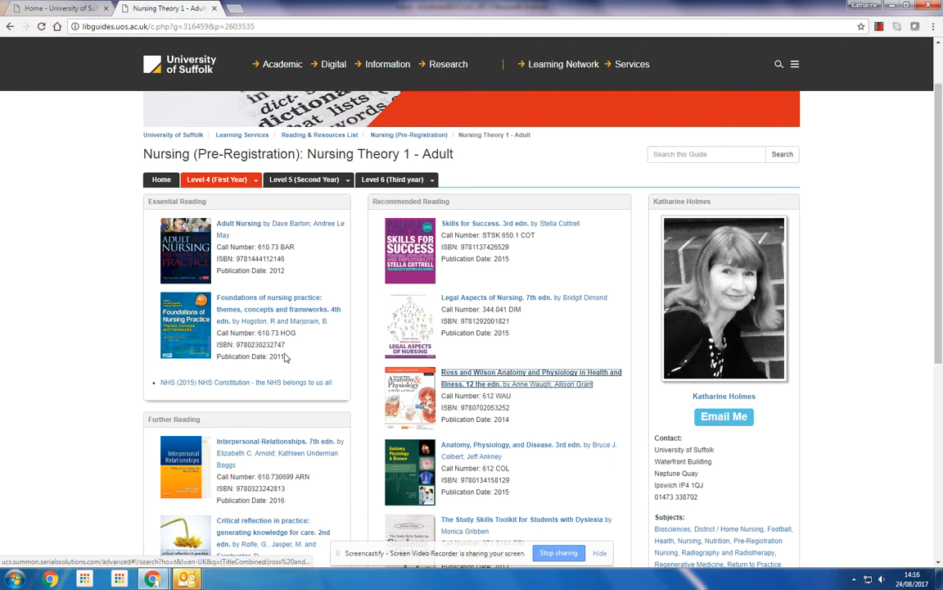
pyautogui.moveTo(491, 223)
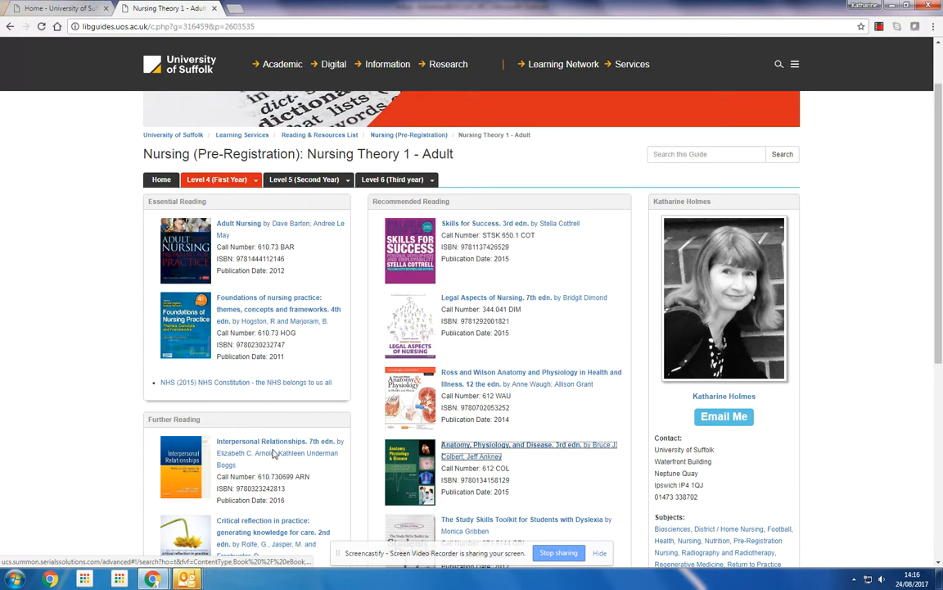
pyautogui.scroll(-3)
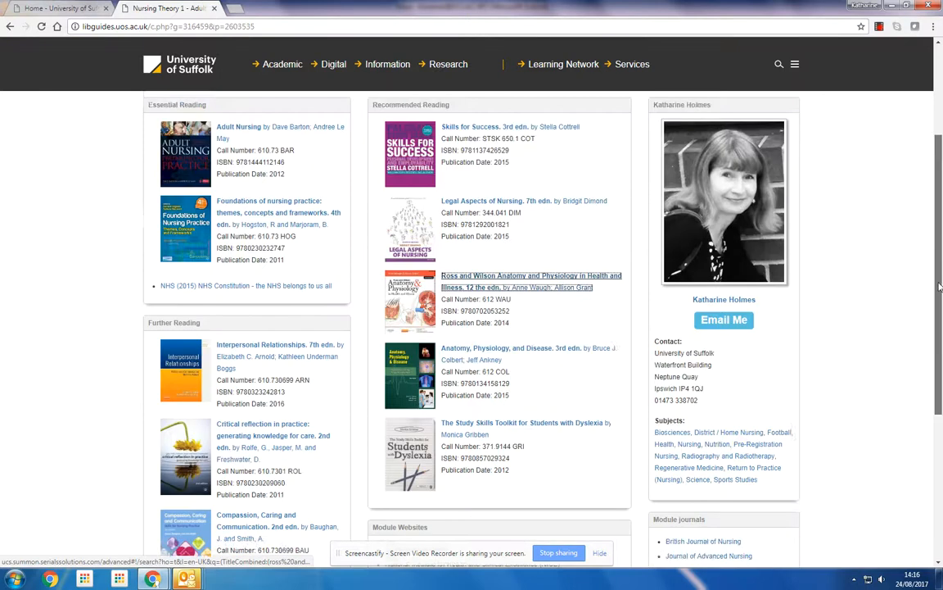
pyautogui.scroll(-3)
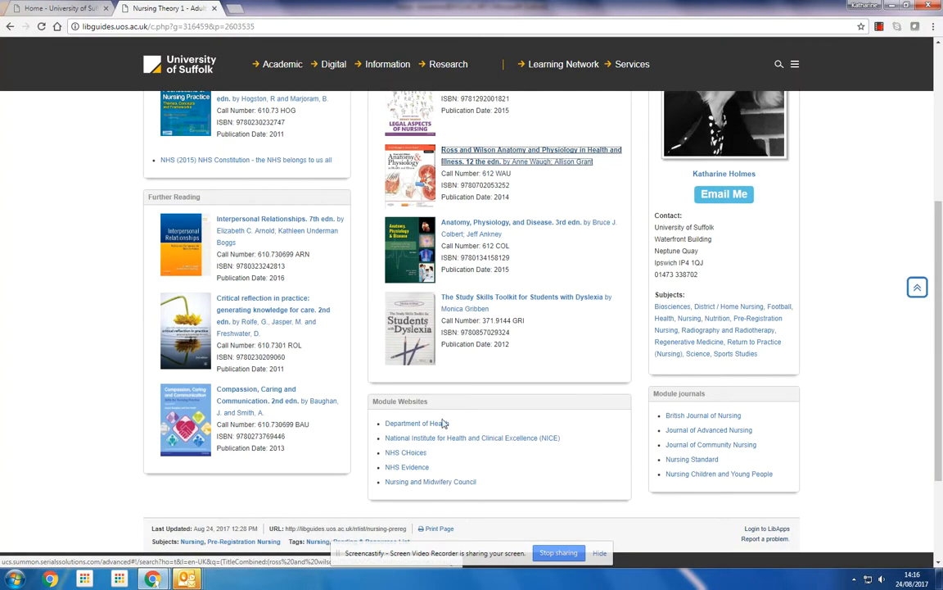
pyautogui.click(711, 444)
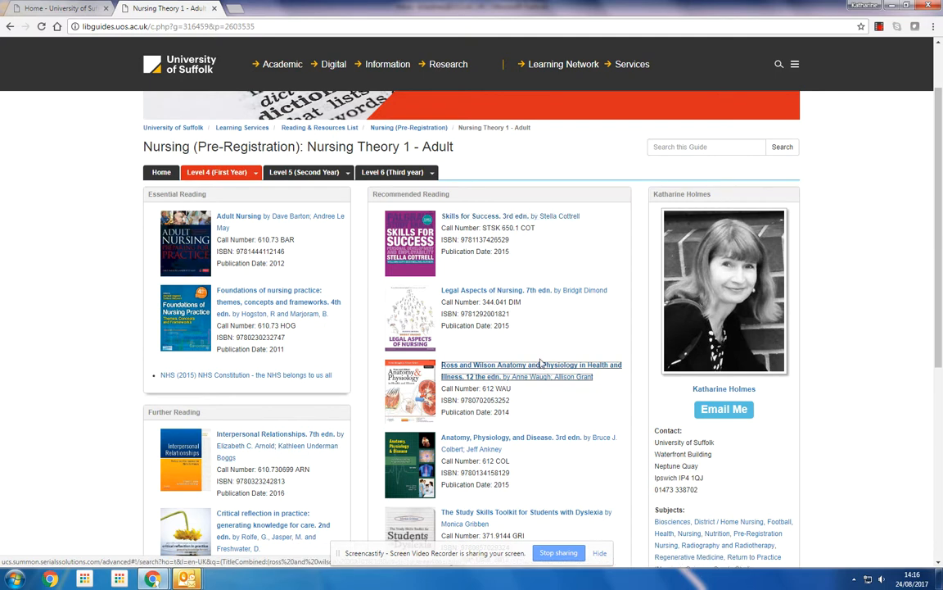
pyautogui.scroll(-3)
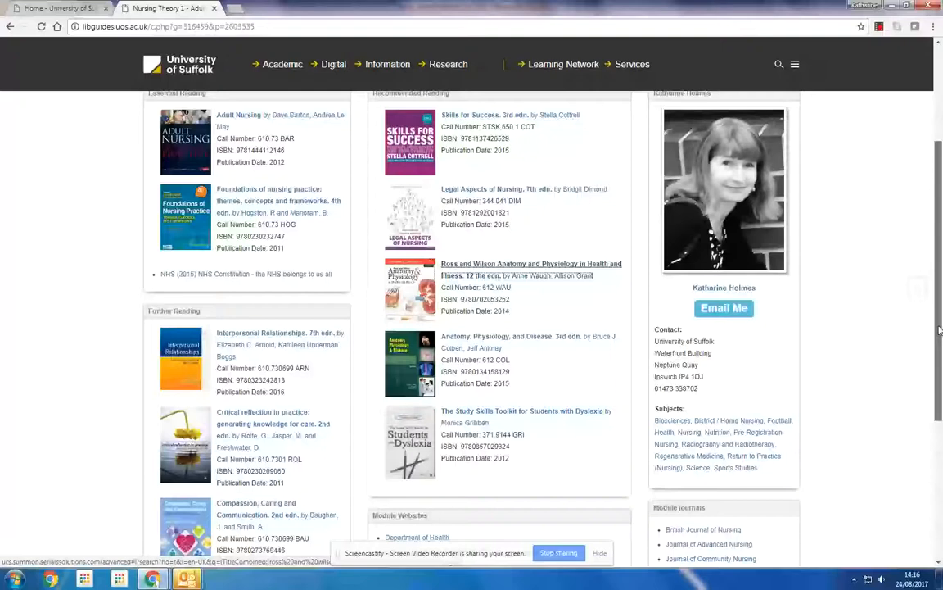
pyautogui.scroll(-3)
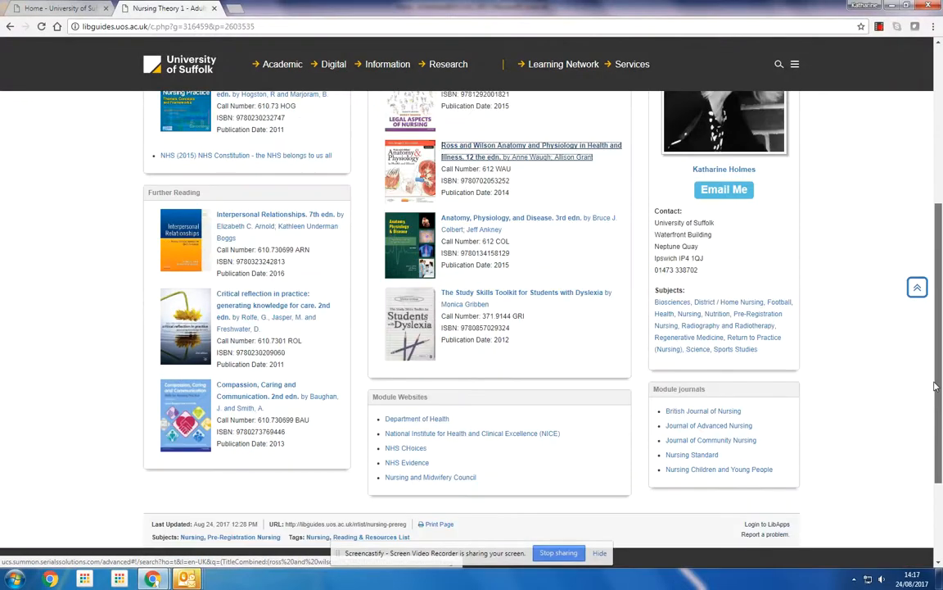
pyautogui.scroll(3)
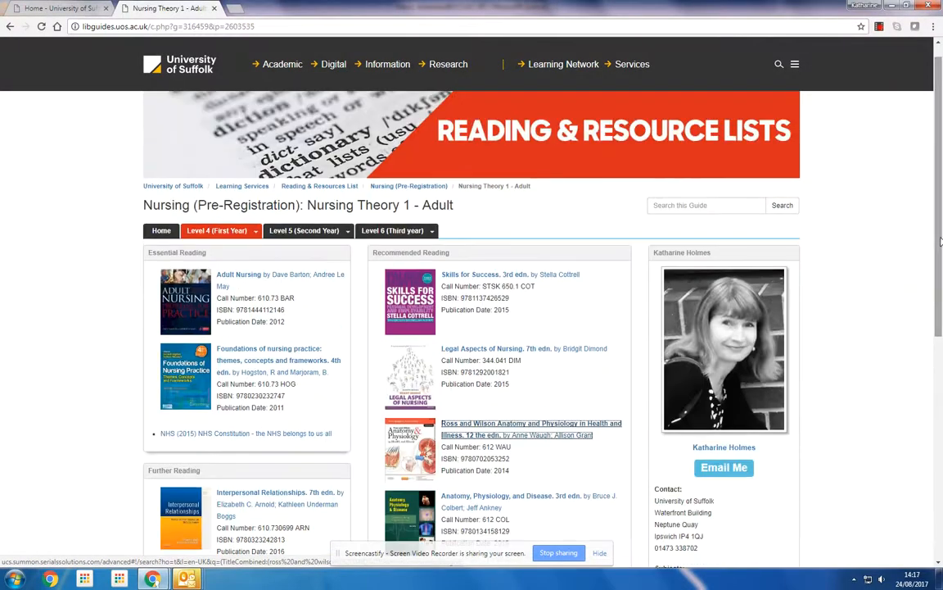
pyautogui.moveTo(898, 260)
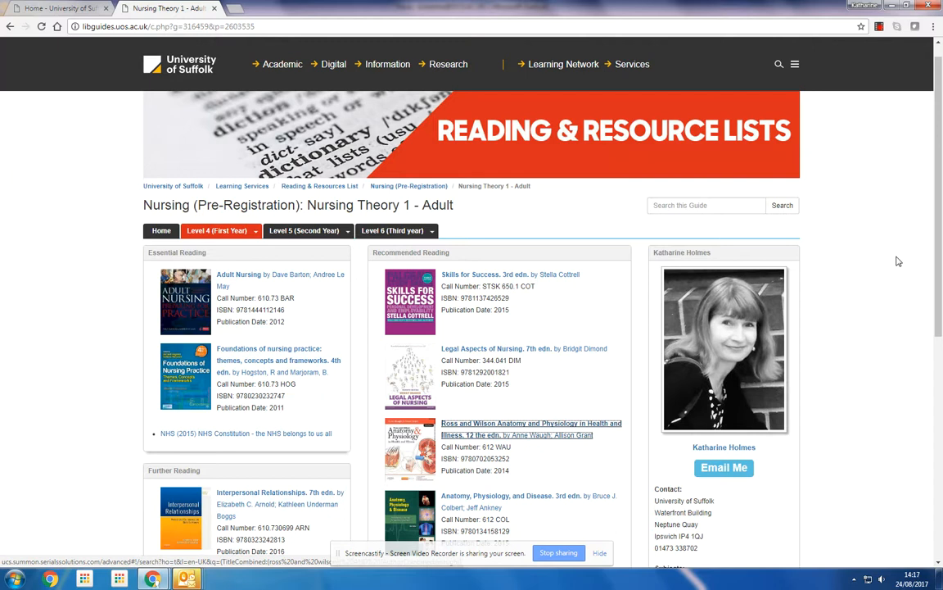
pyautogui.moveTo(896, 255)
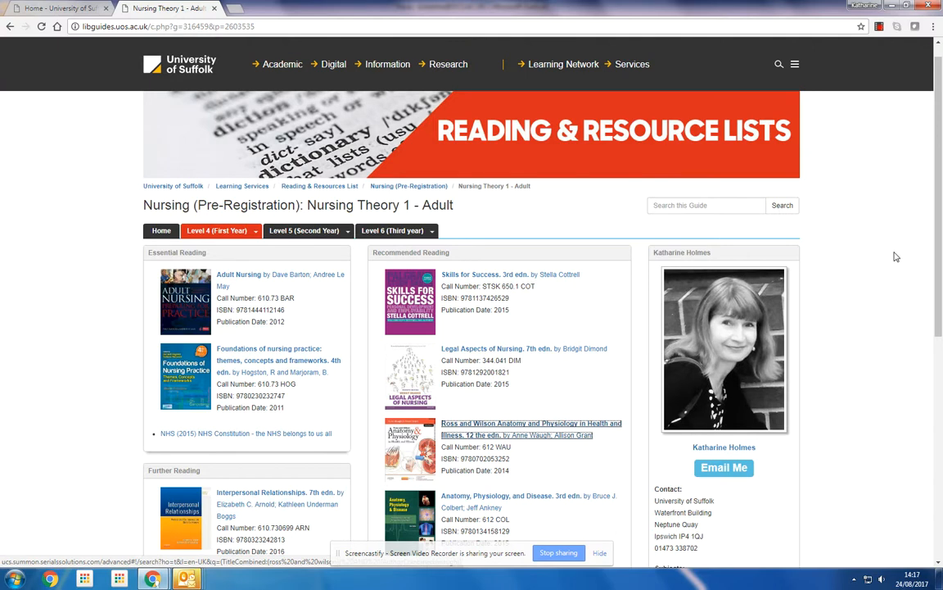